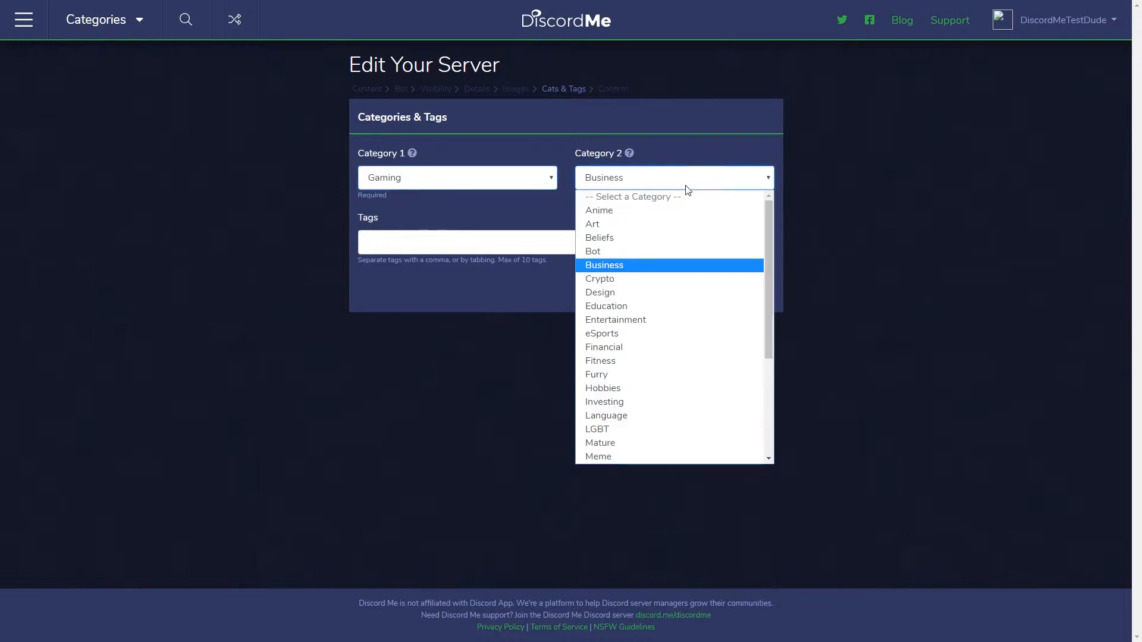
Step: Scroll to the categories section and review the first category choices, keeping Gaming
scroll(down, 3)
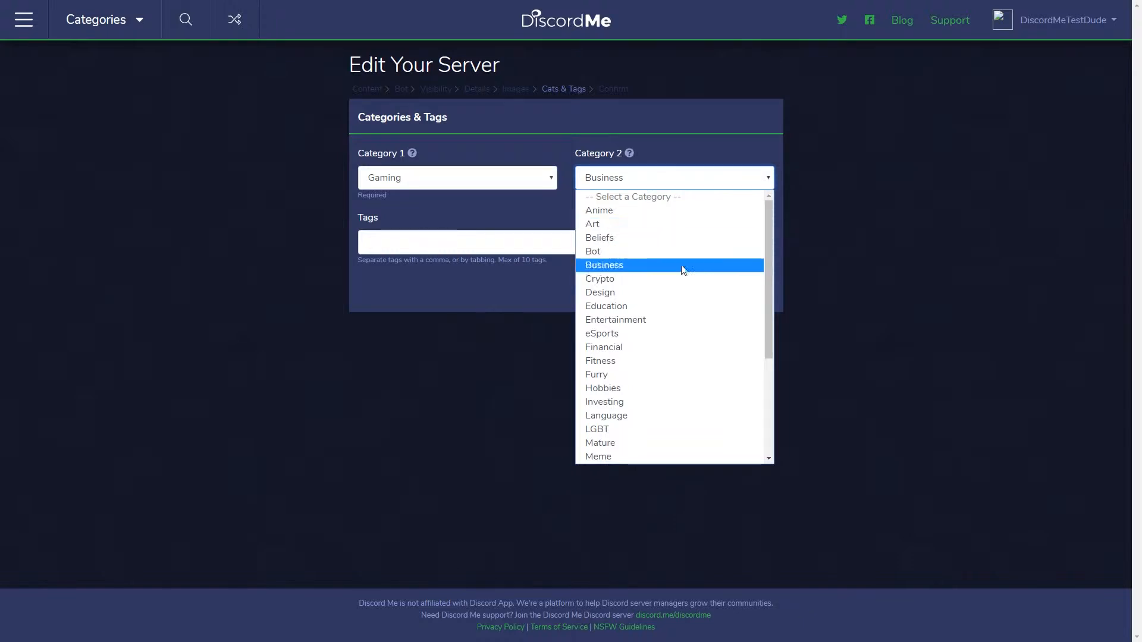
mouse_move(668, 289)
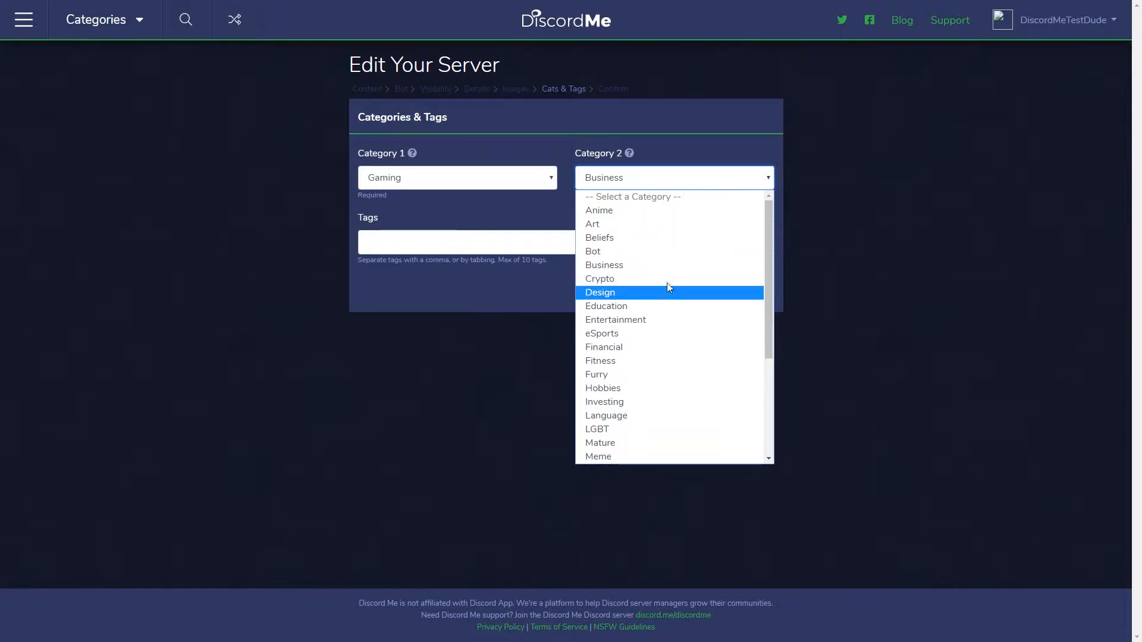
scroll(down, 3)
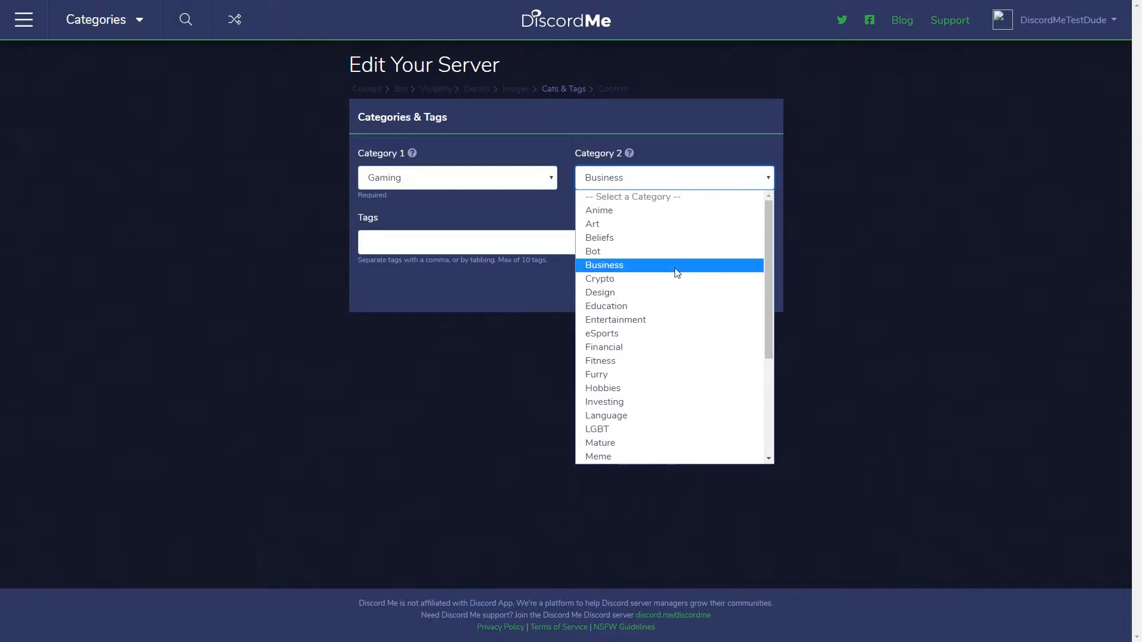
mouse_move(723, 177)
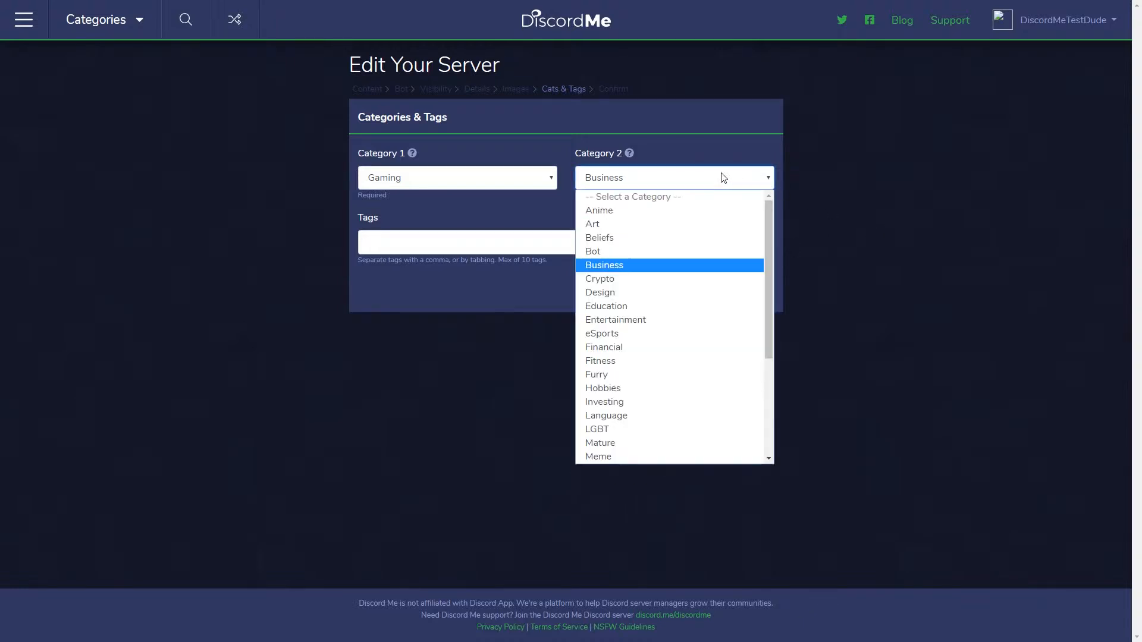
click(457, 178)
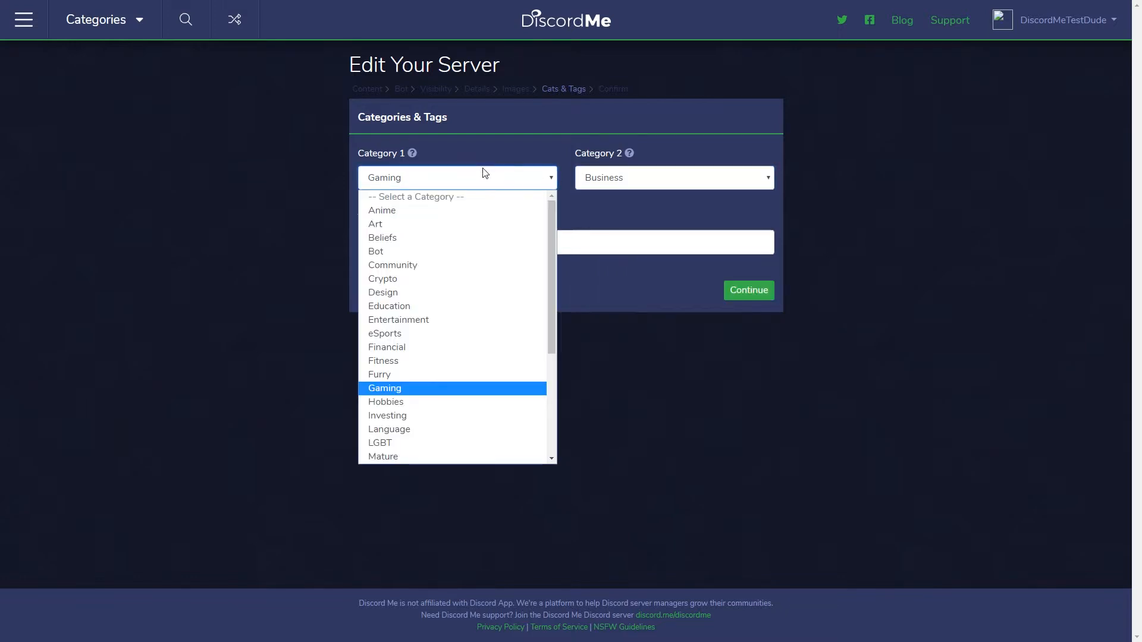
scroll(down, 3)
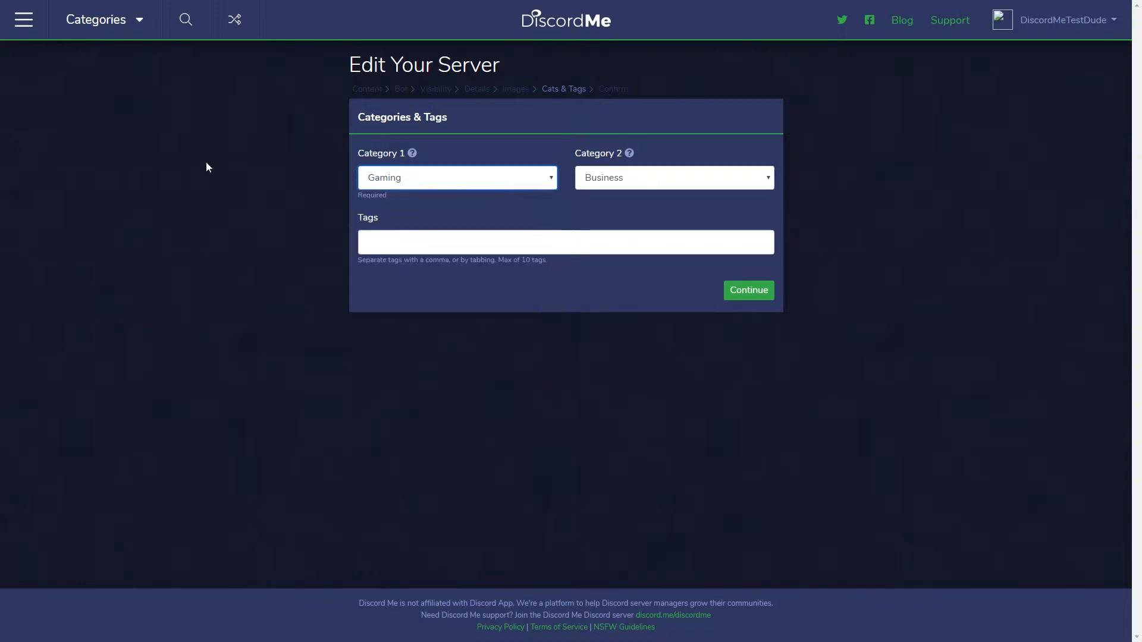
Step: Set the second category to Entertainment, then change it to eSports
click(673, 177)
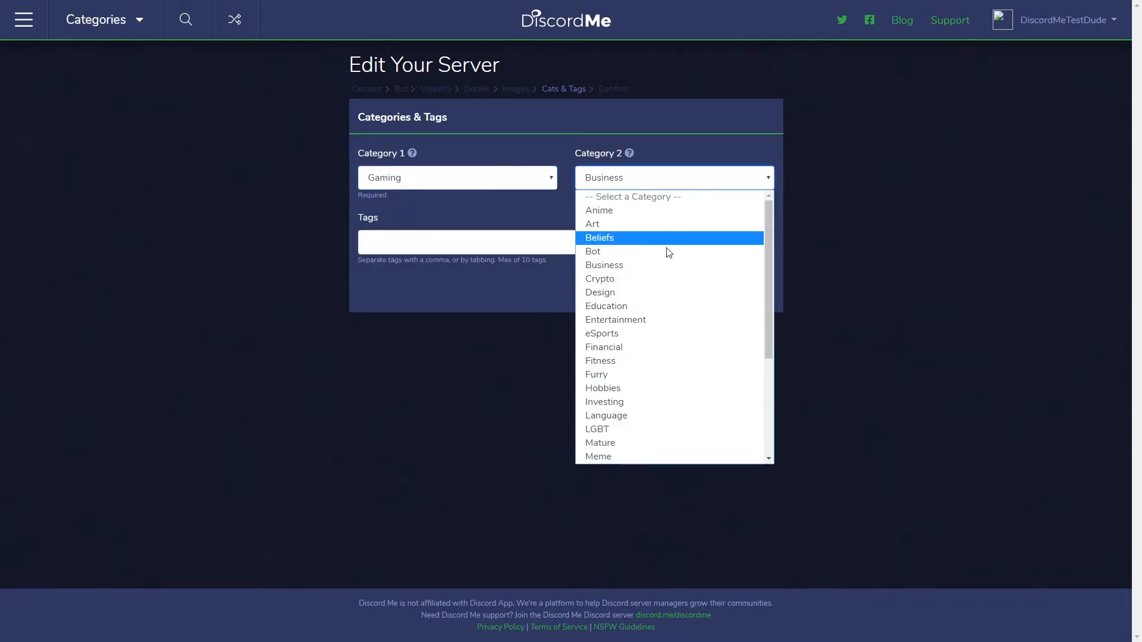
click(616, 319)
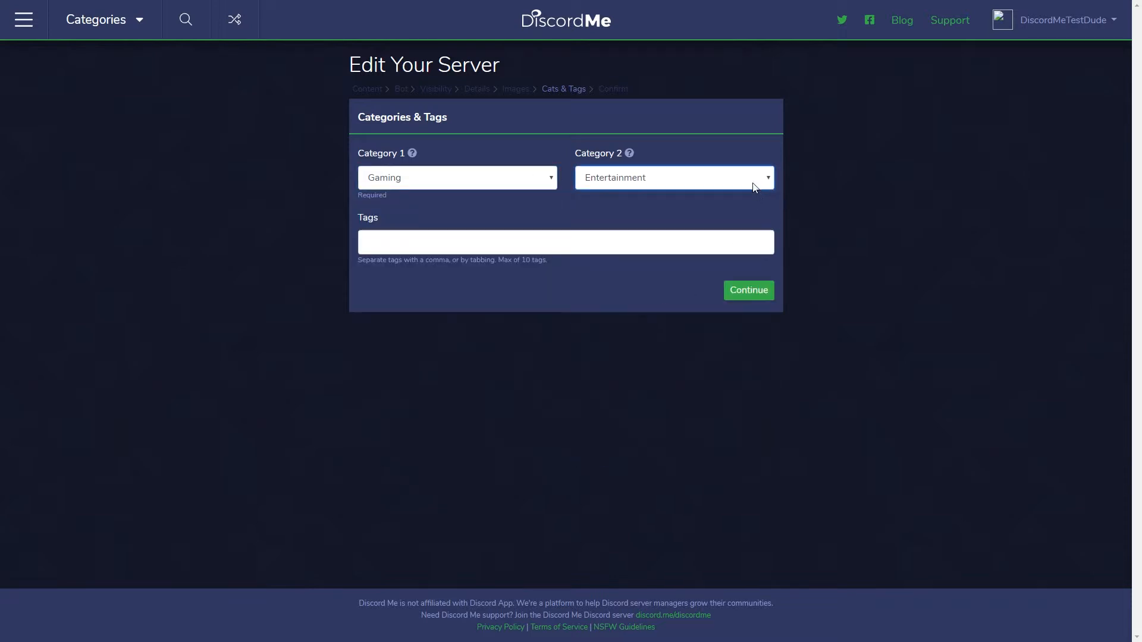
click(673, 178)
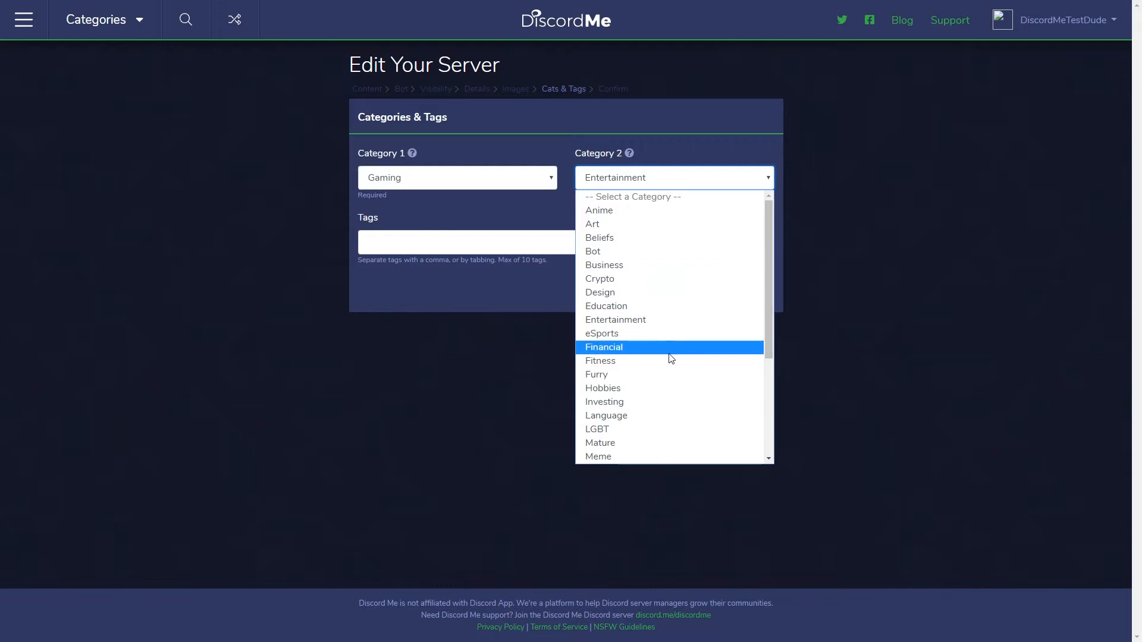
click(602, 333)
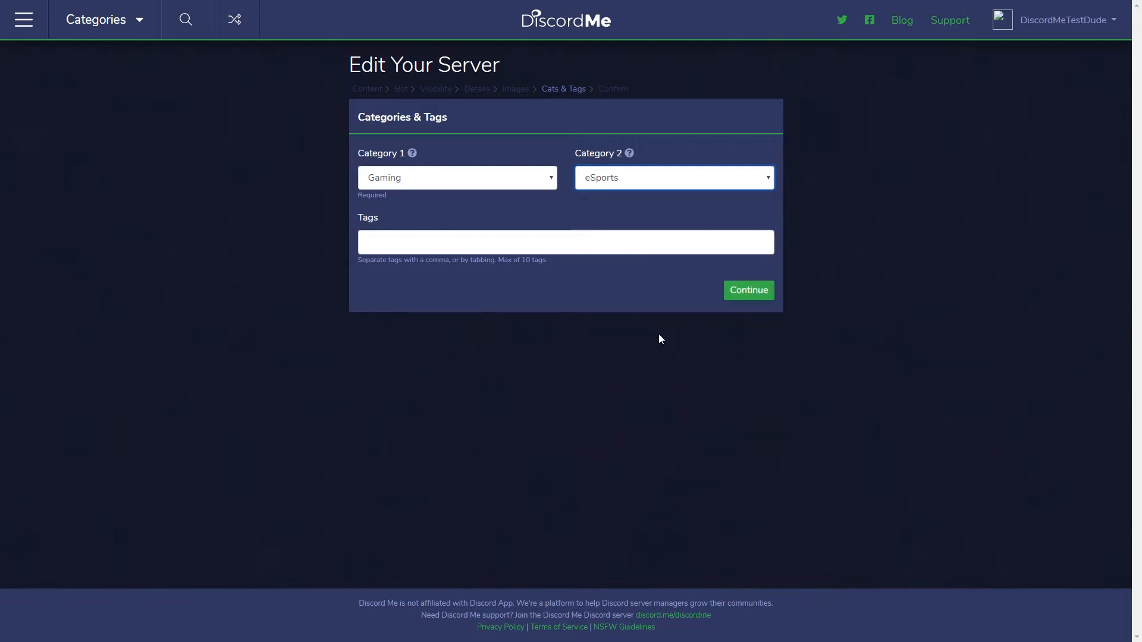
Step: Enter the tags fortnite, cs:go, pubg and league of legends, comma-separated
text(fortnite)
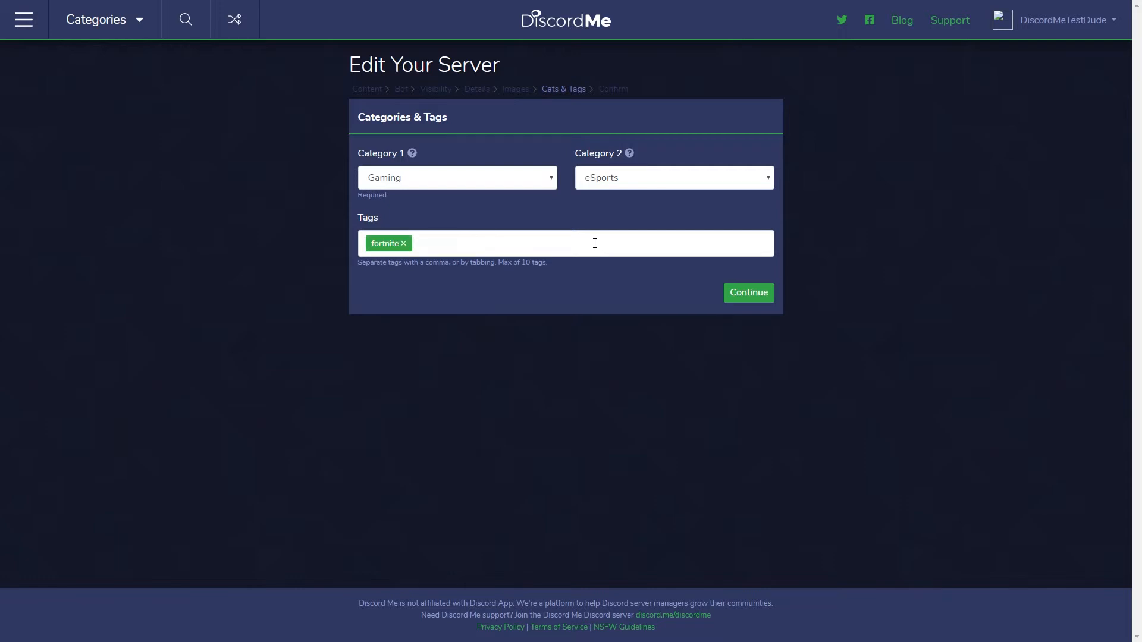
text(cs:go)
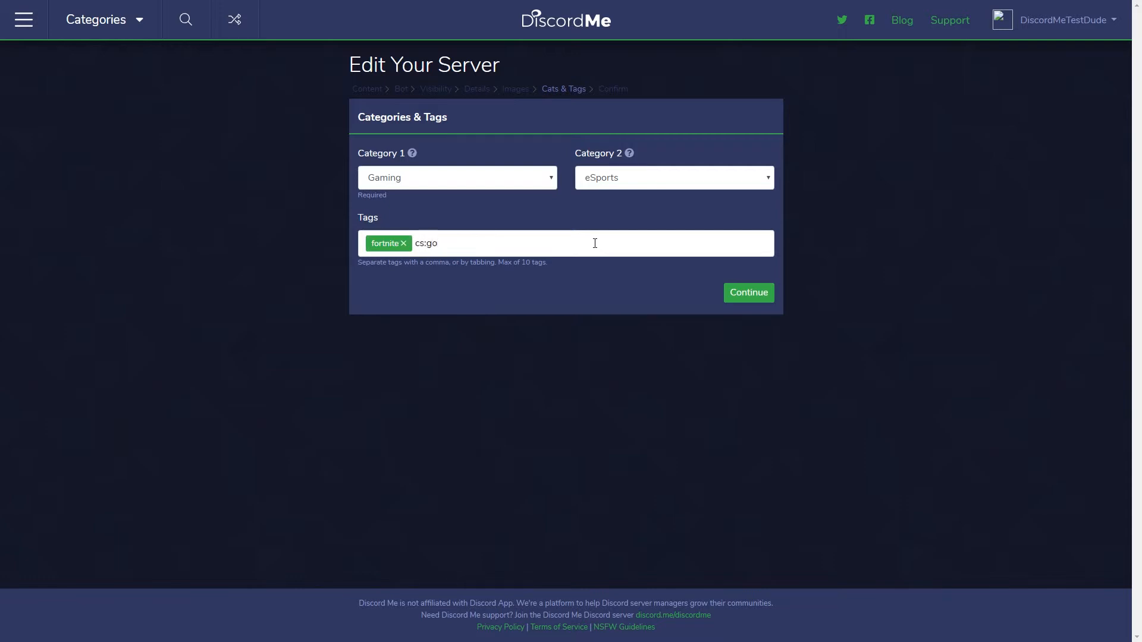
text(,pub)
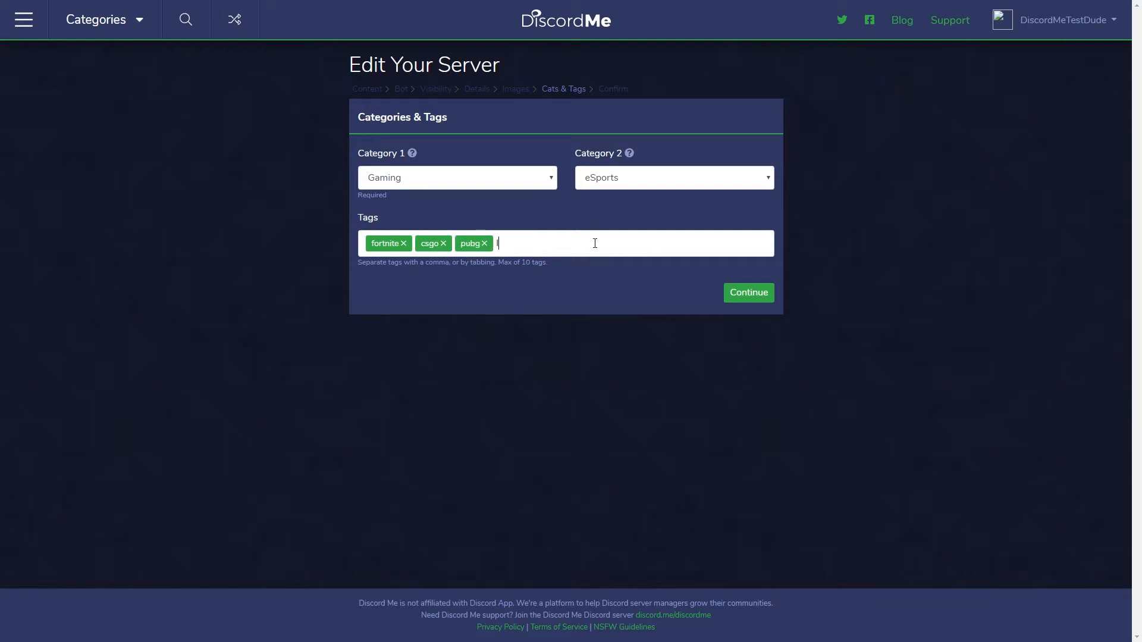
text(league of legends,)
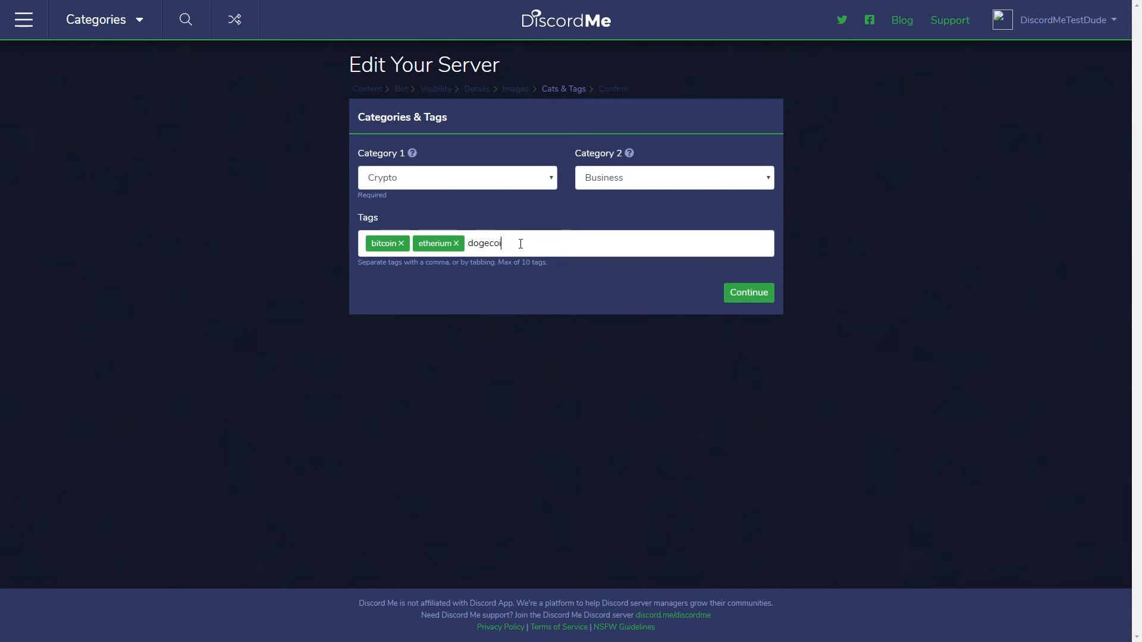
Step: Confirm dogecoin as a finished tag alongside bitcoin and etherium
key(Enter)
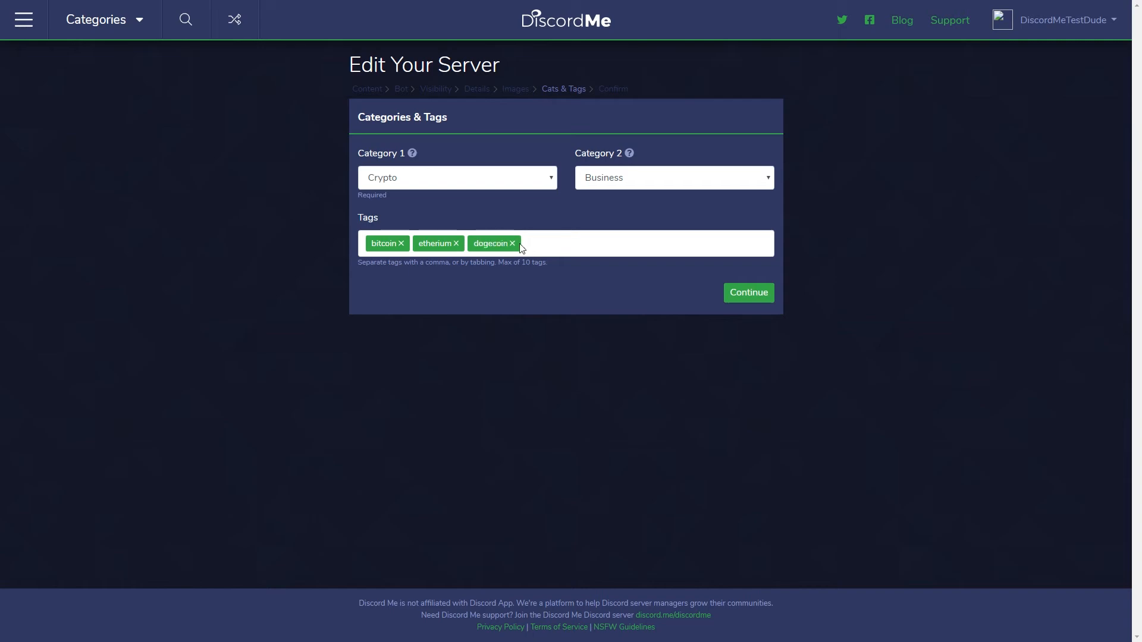